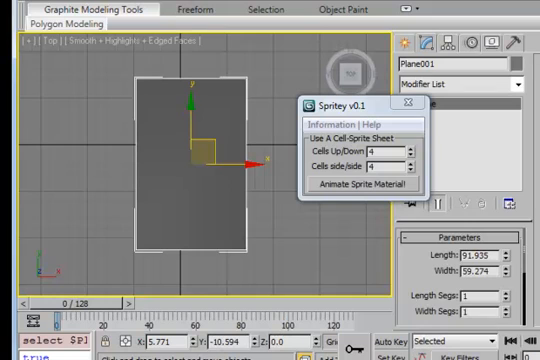
# Show the character sprite-sheet texture on the plane and enter the matching row and column cell counts
pyautogui.click(360, 182)
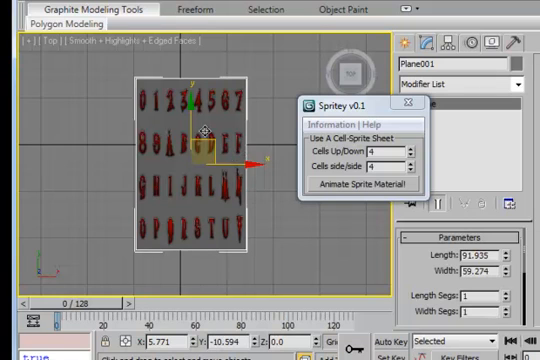
pyautogui.moveTo(304, 94)
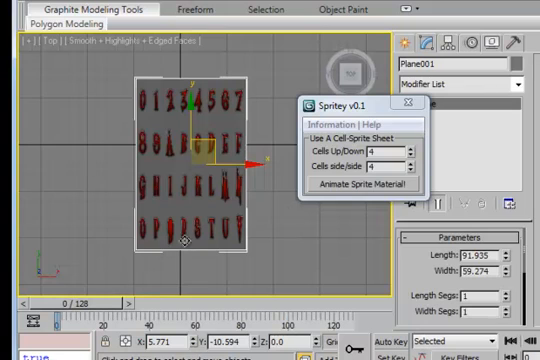
pyautogui.click(420, 164)
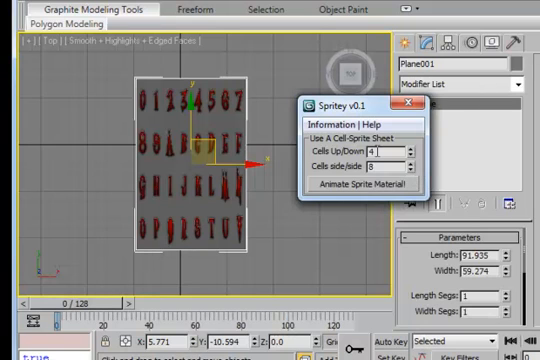
# Run Animate Sprite Material! so the plane shows single characters, then scrub the timeline to verify
pyautogui.click(354, 184)
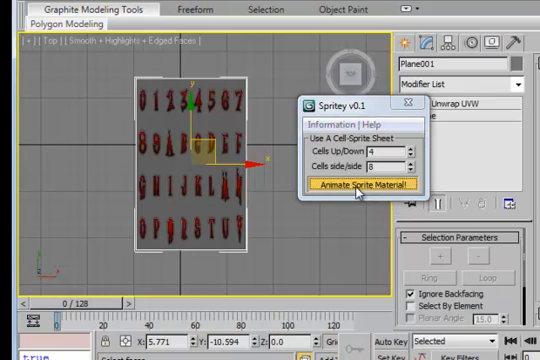
pyautogui.click(356, 184)
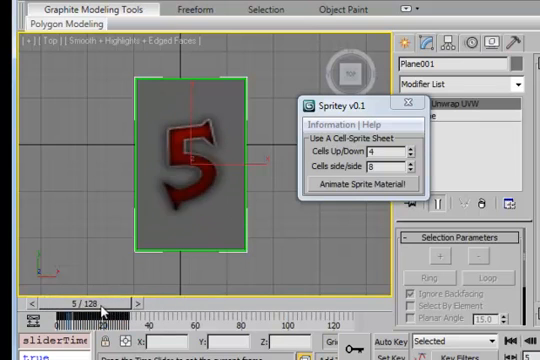
pyautogui.click(146, 304)
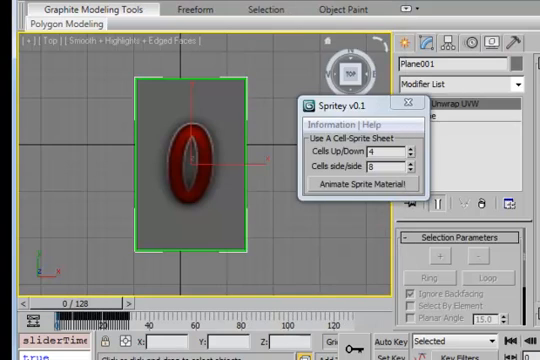
pyautogui.click(354, 188)
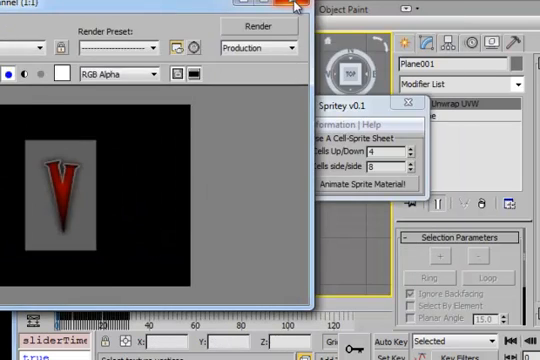
pyautogui.click(296, 6)
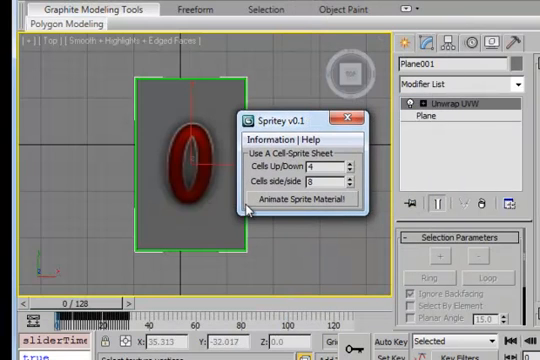